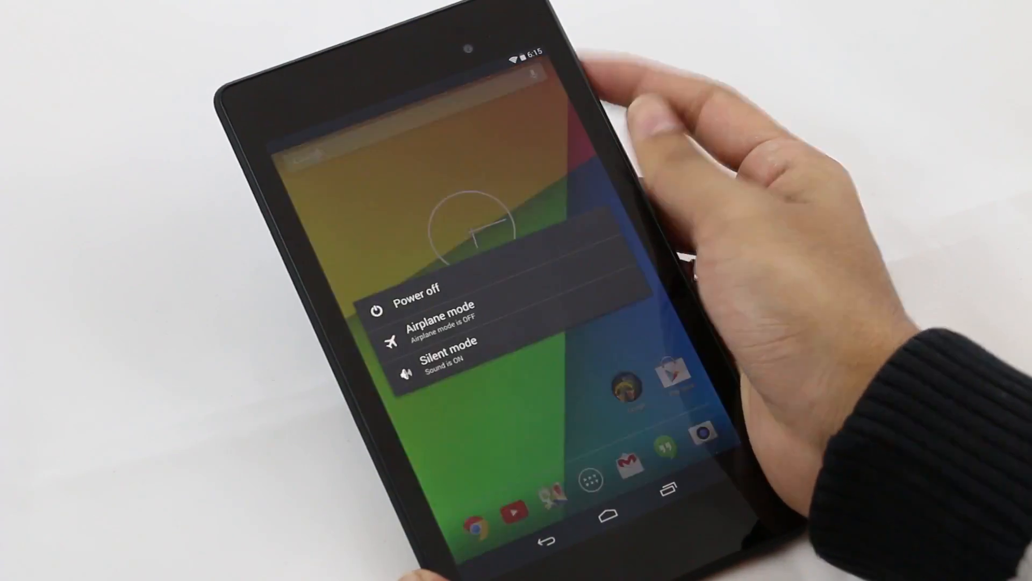
Step: Power off the Nexus 7 from Android and restart it into TWRP recovery
click(413, 286)
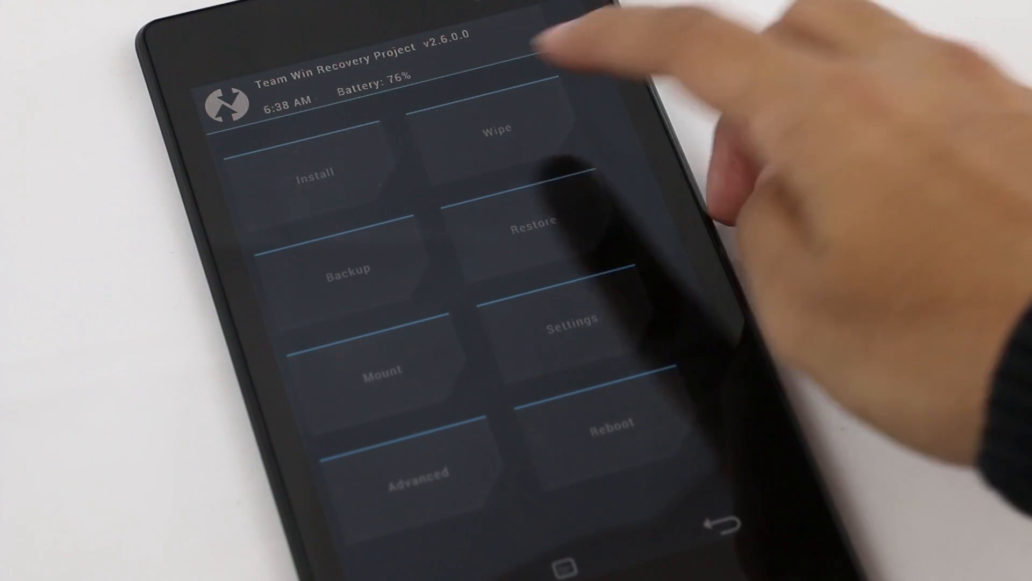
click(497, 129)
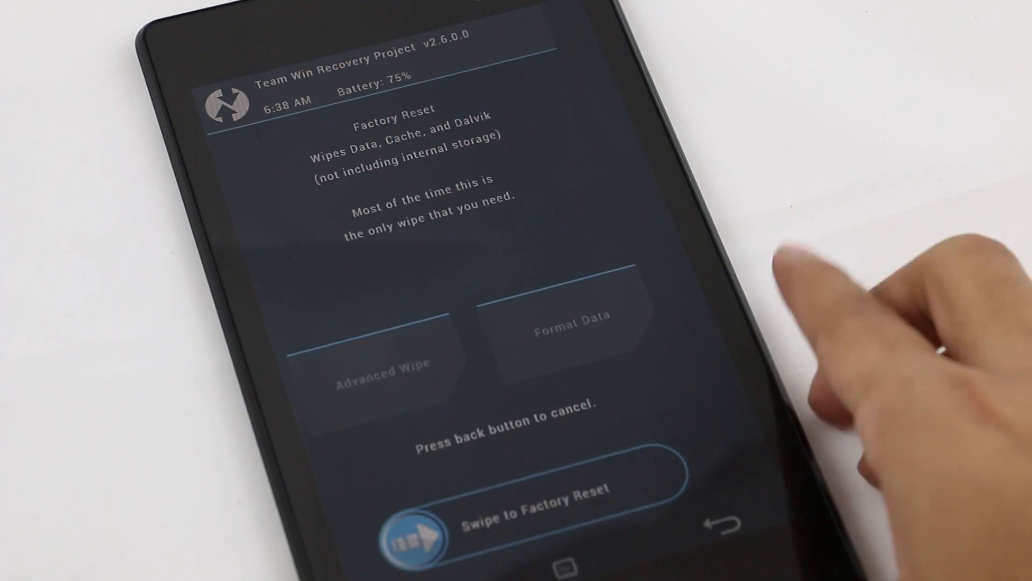
click(720, 524)
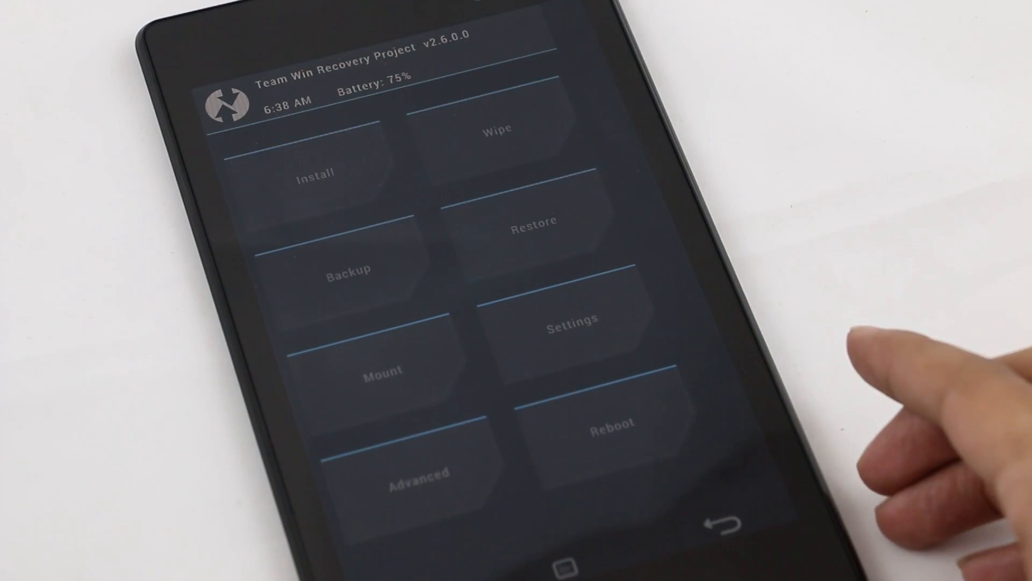
Step: Select b2g_flo_1.2_20131011-2.zip from /sdcard and swipe to confirm flashing it
click(315, 172)
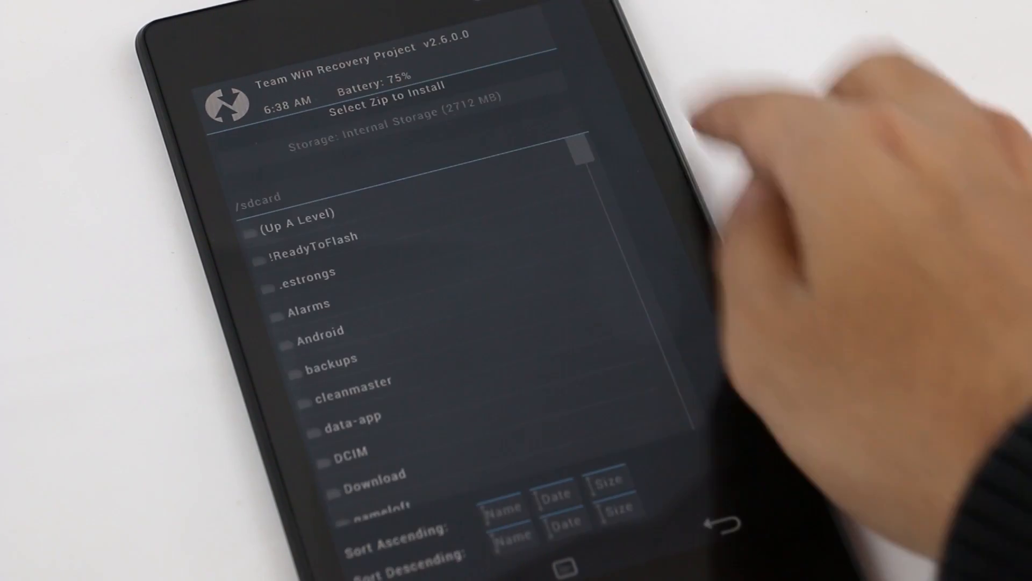
scroll(down, 3)
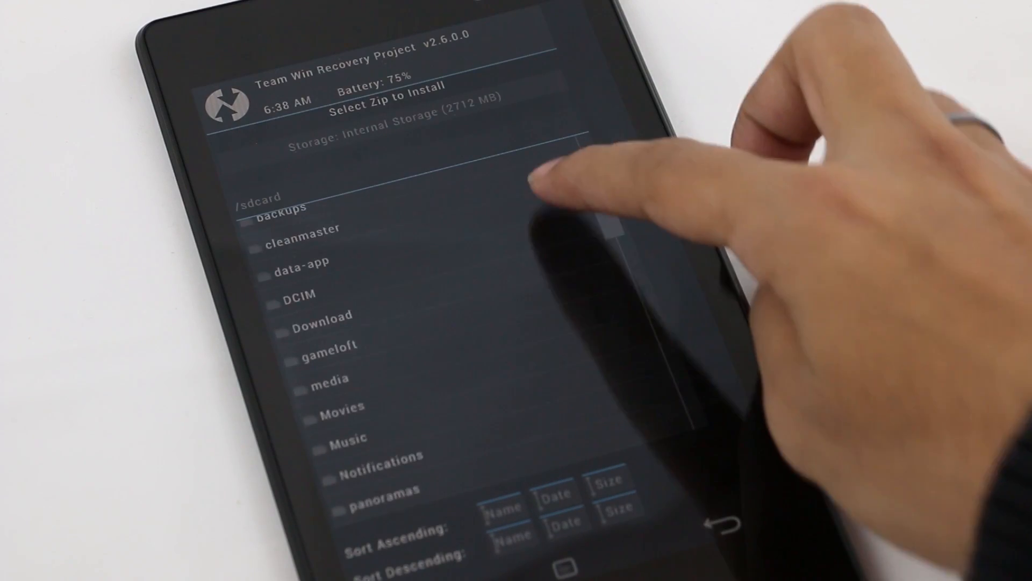
scroll(down, 3)
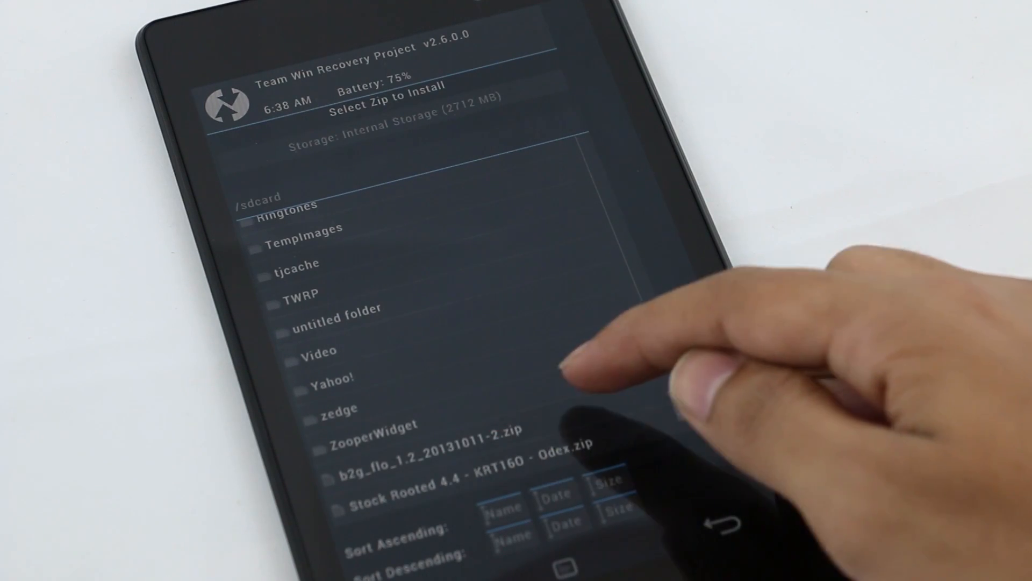
click(451, 442)
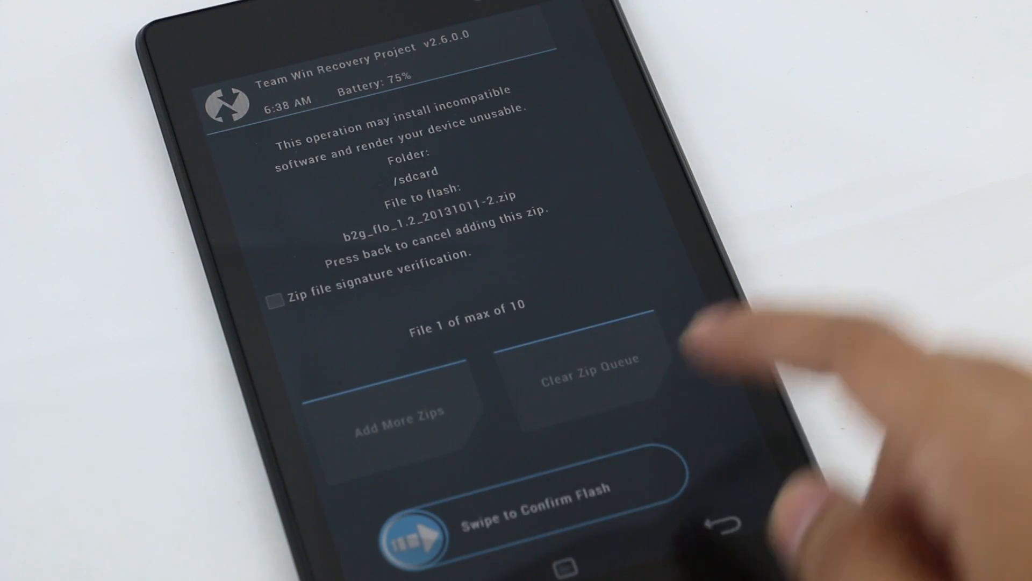
drag(415, 534, 638, 521)
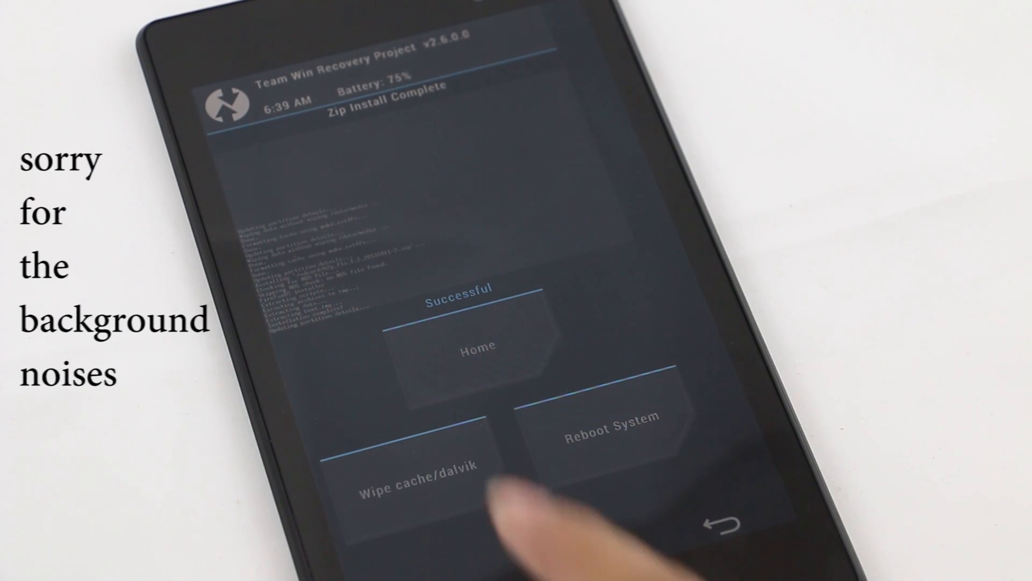
Step: Reboot the tablet from the Zip Install Complete screen into the flashed system
click(418, 469)
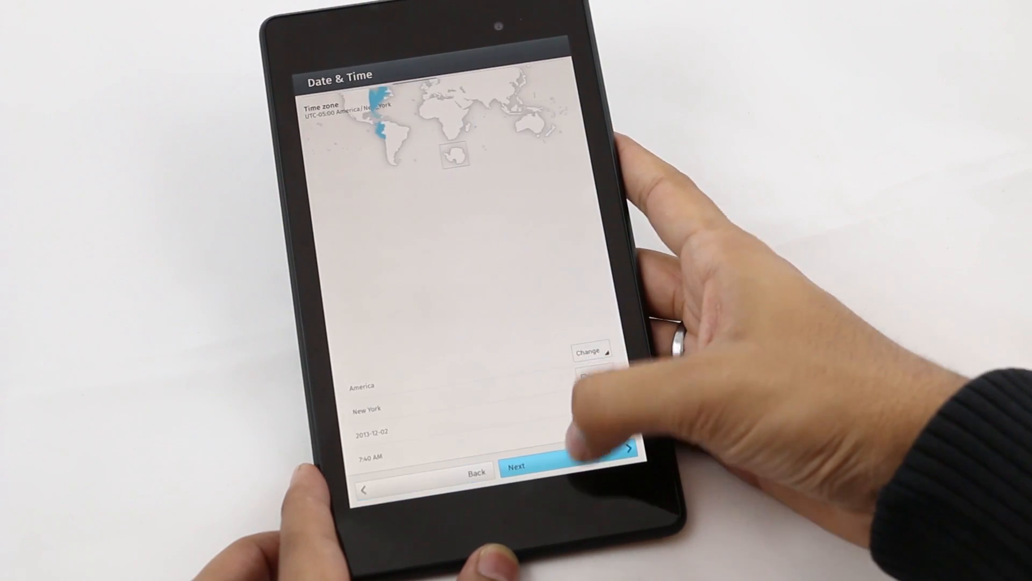
Step: Accept the New York date/time and leave geolocation enabled to reach the home screen
click(539, 452)
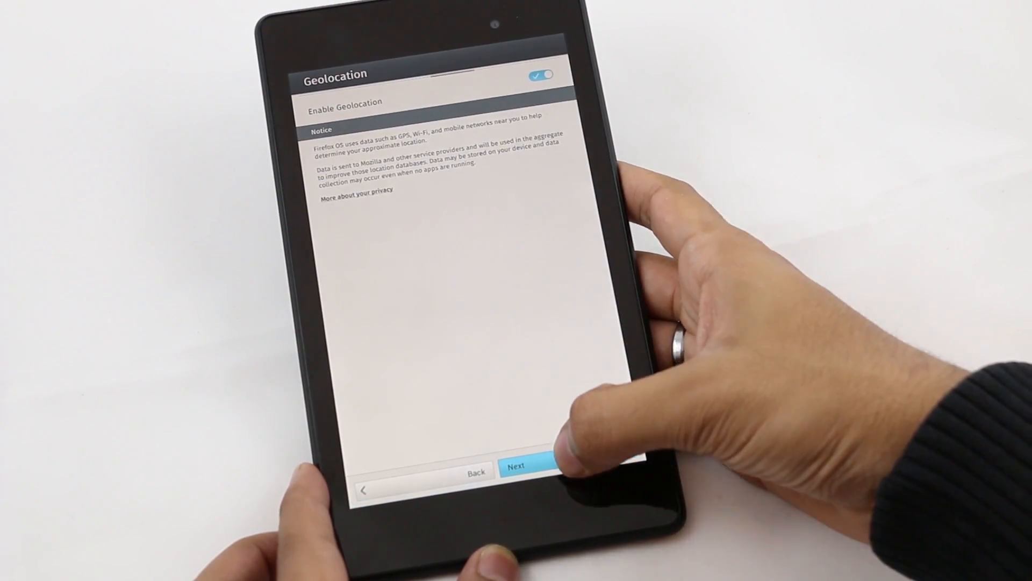
click(519, 468)
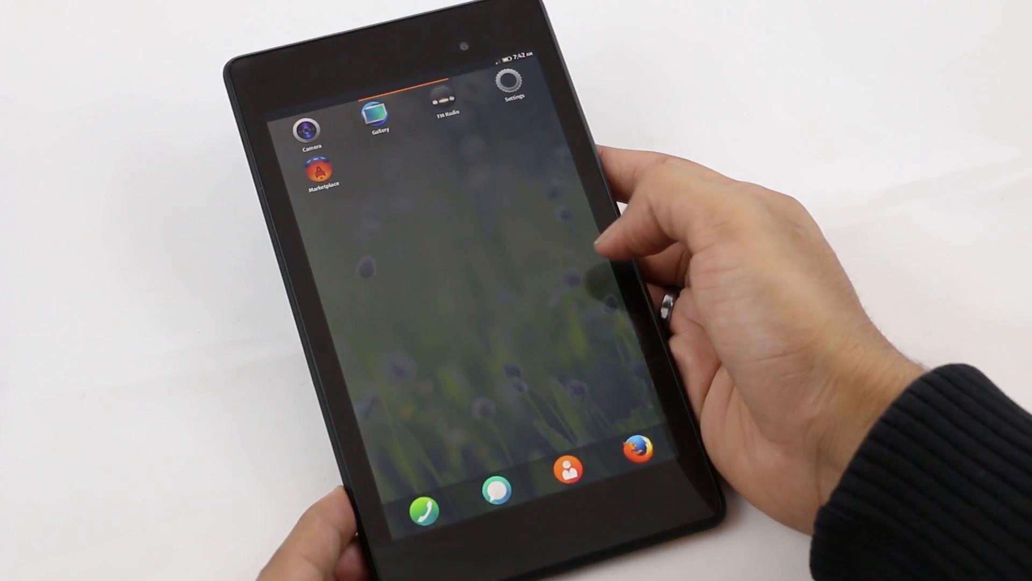
Step: Launch Settings from the home screen and show the Device information page
scroll(left, 3)
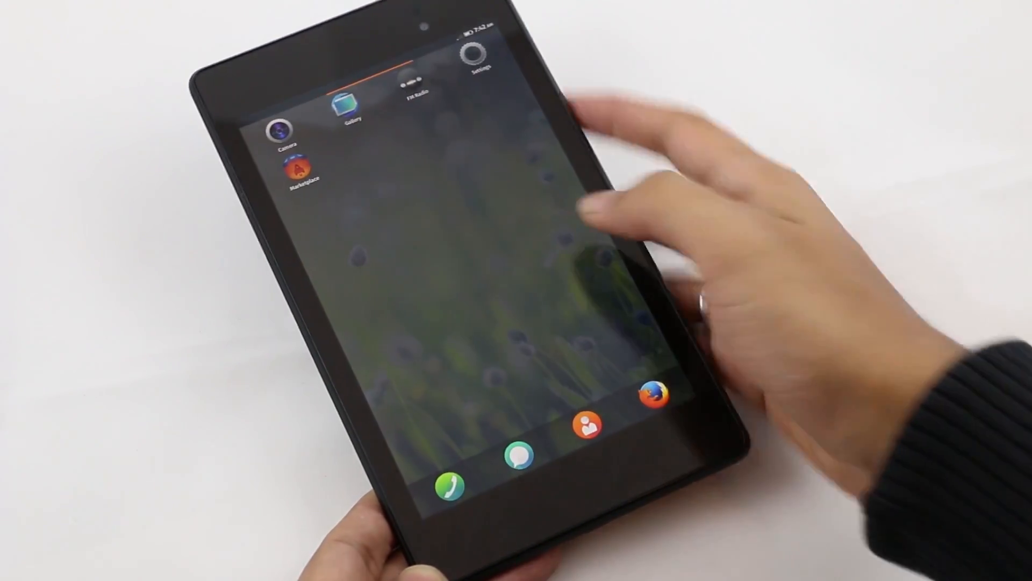
click(480, 52)
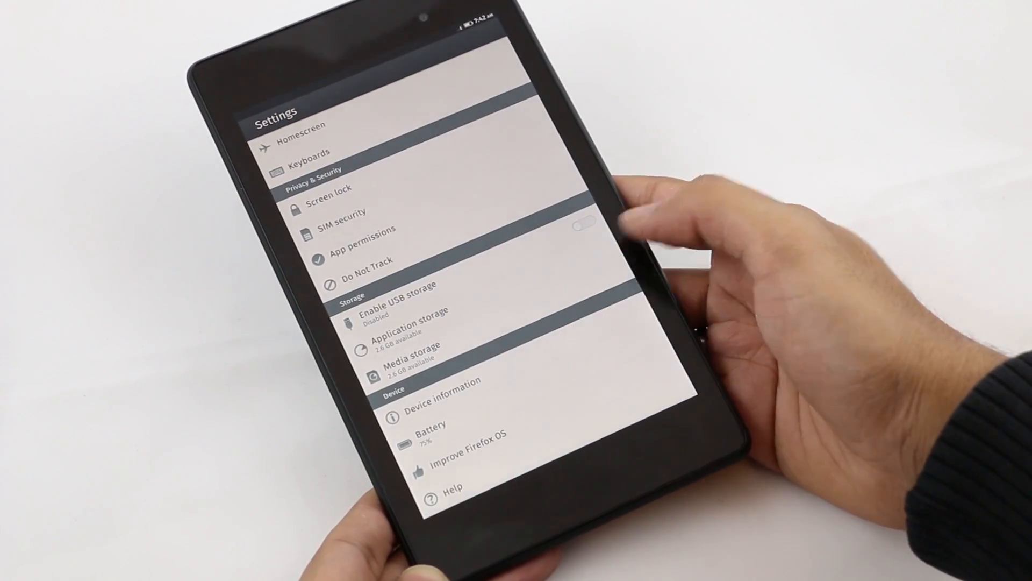
click(441, 397)
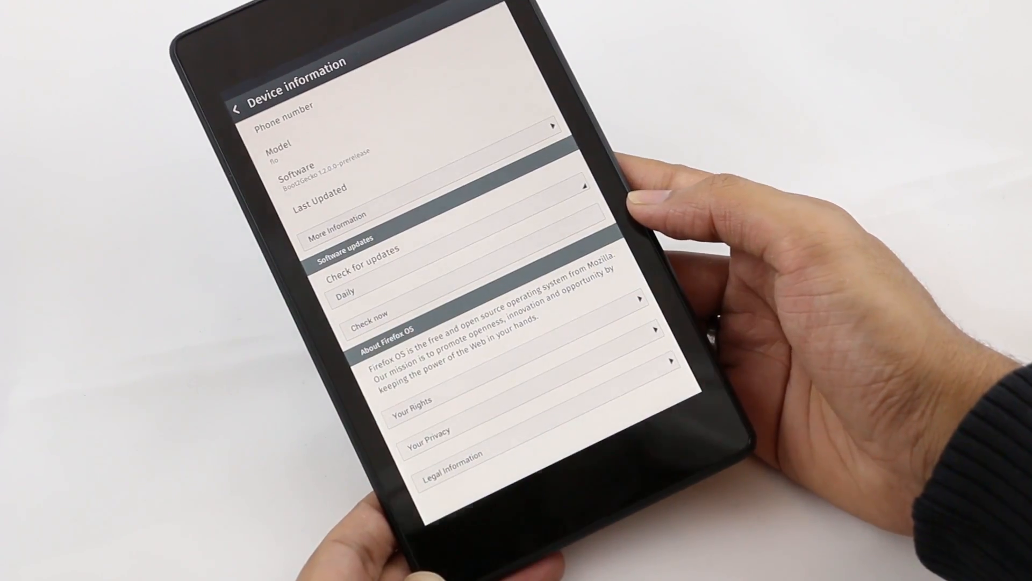